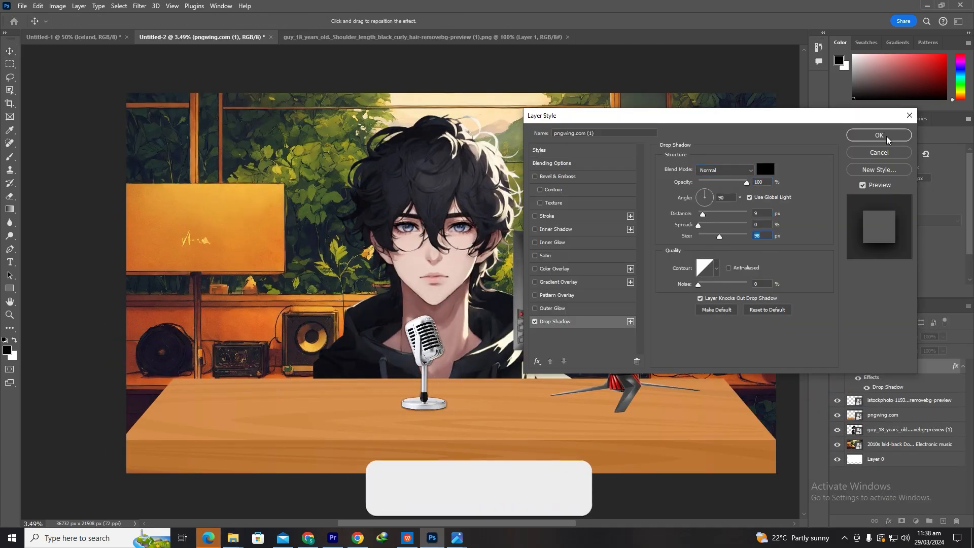
Confirm the Drop Shadow layer style on the pngwing.com (1) layer
click(879, 135)
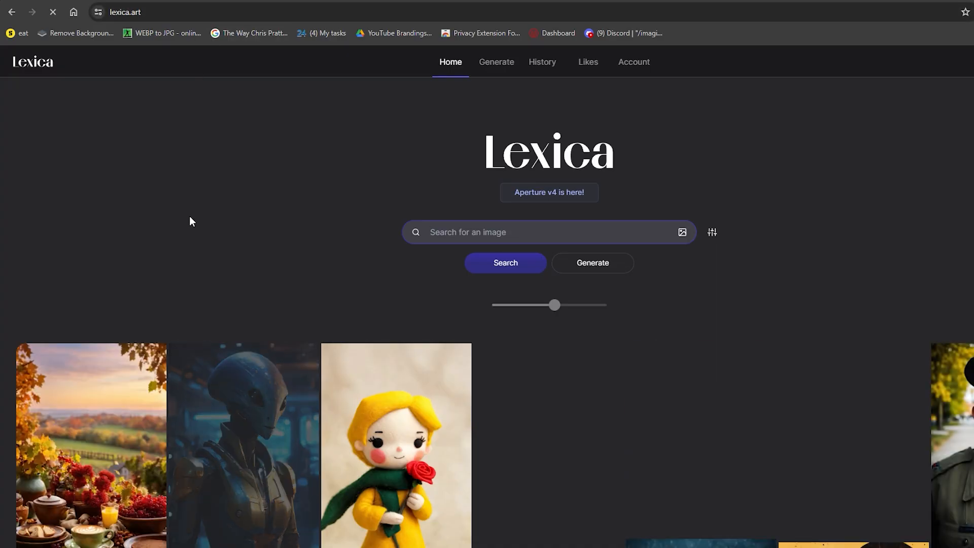
Browse the Lexica homepage, go to lexica.art and search for 'anime character'
scroll(down, 3)
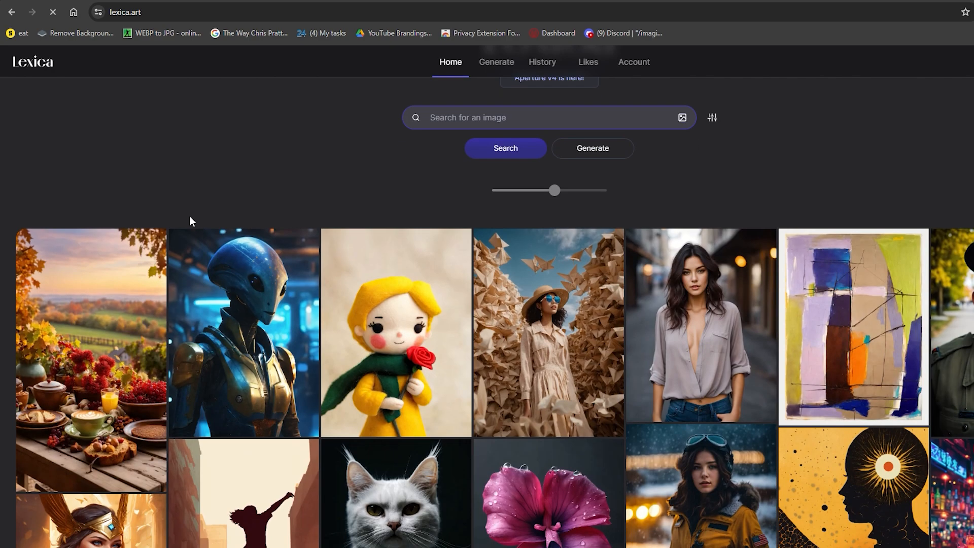
scroll(down, 3)
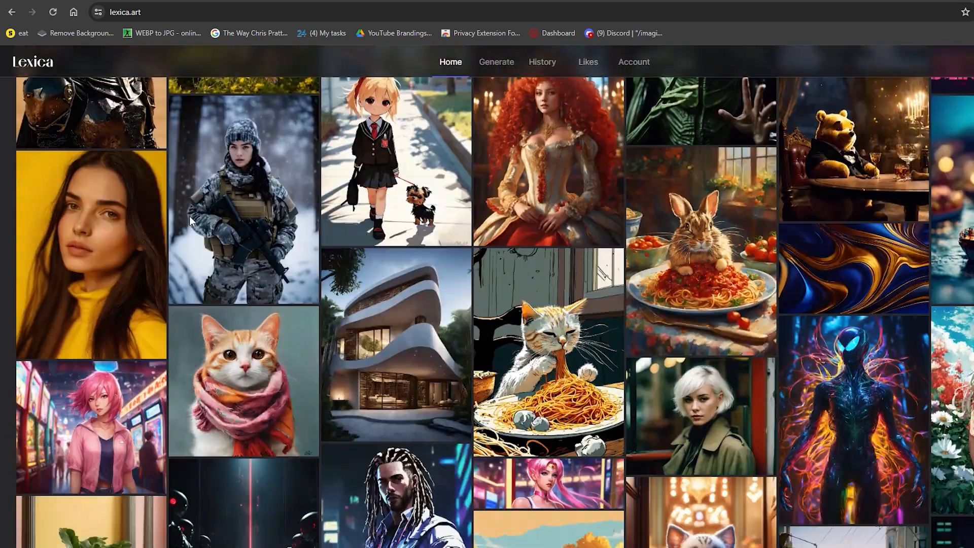
scroll(down, 3)
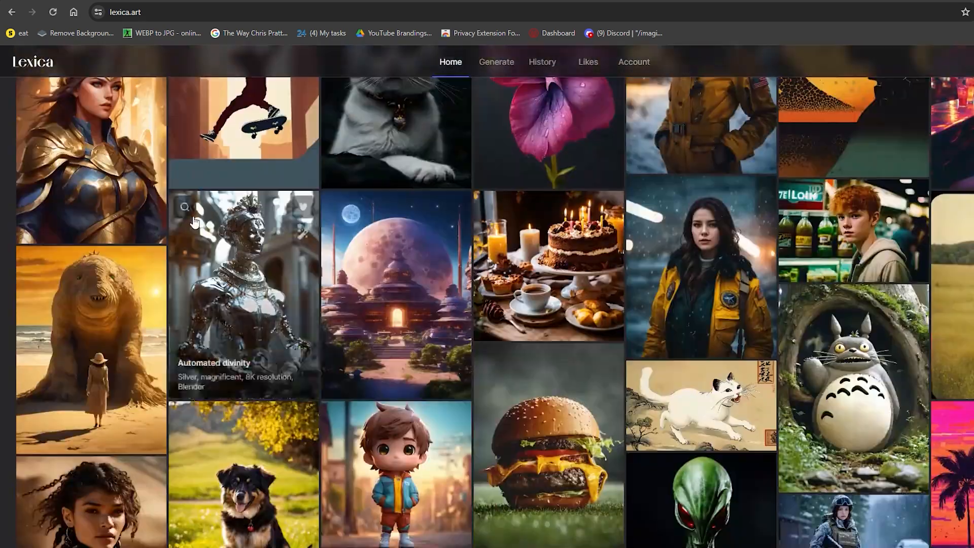
scroll(up, 3)
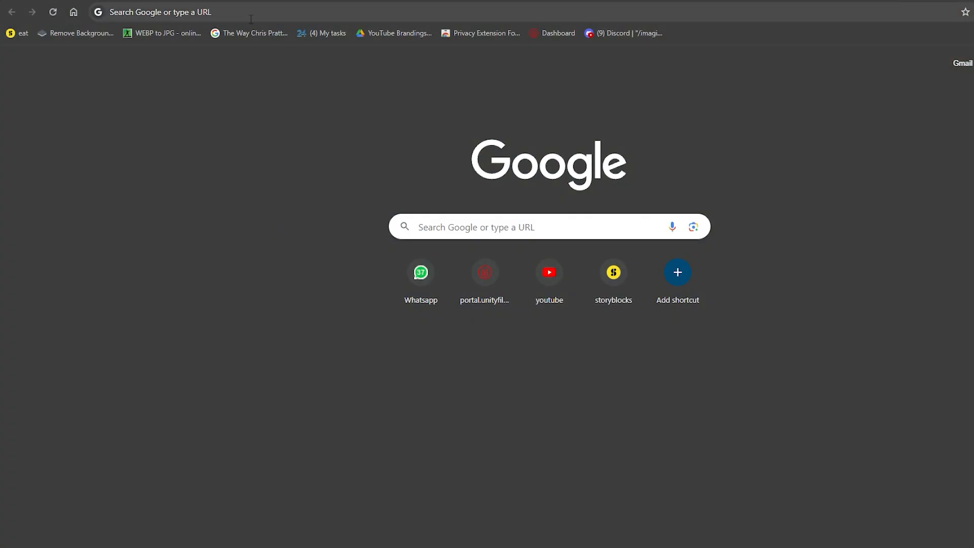
text(lexica.art)
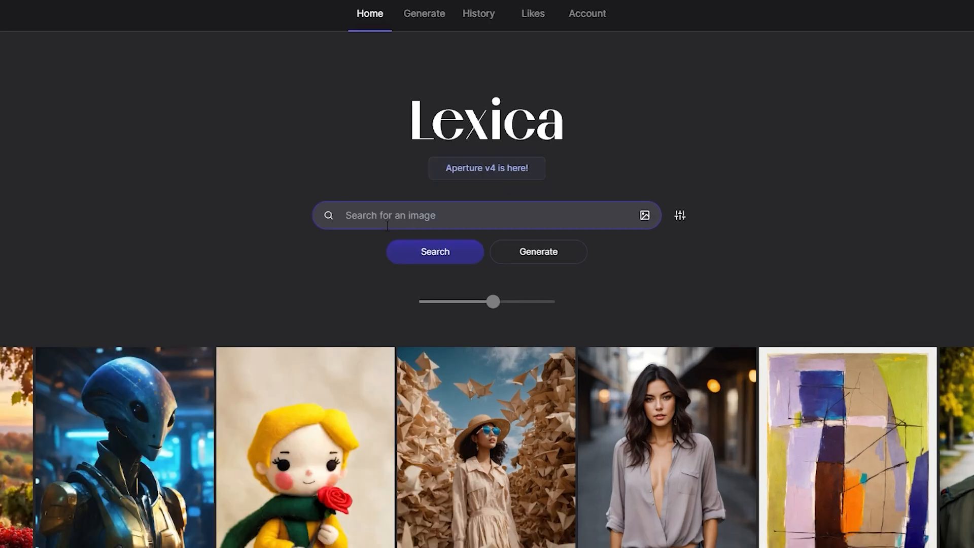
text(anime character)
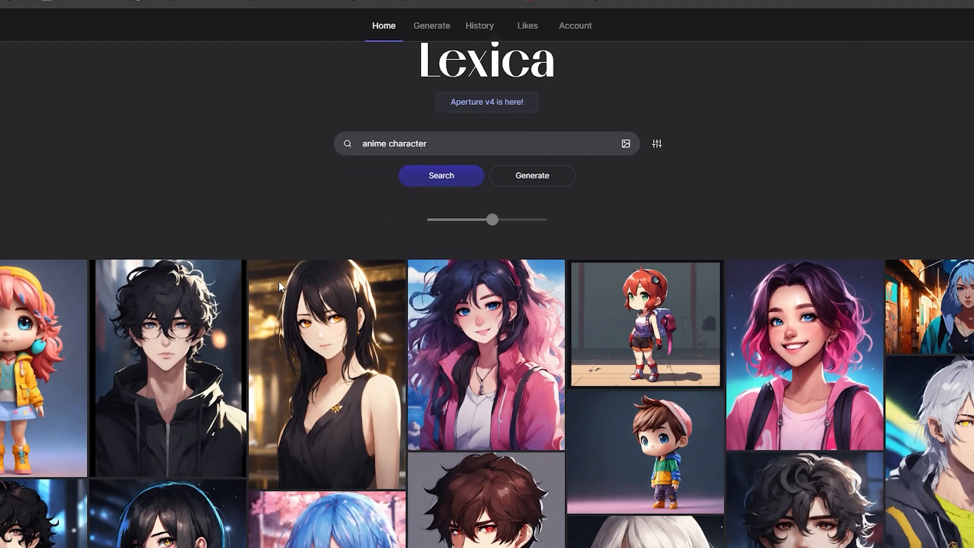
scroll(down, 3)
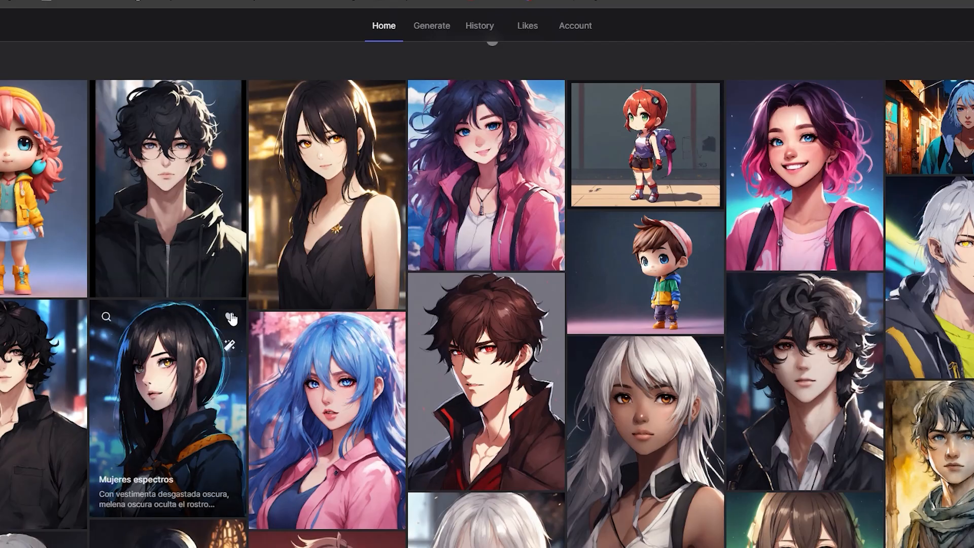
mouse_move(161, 208)
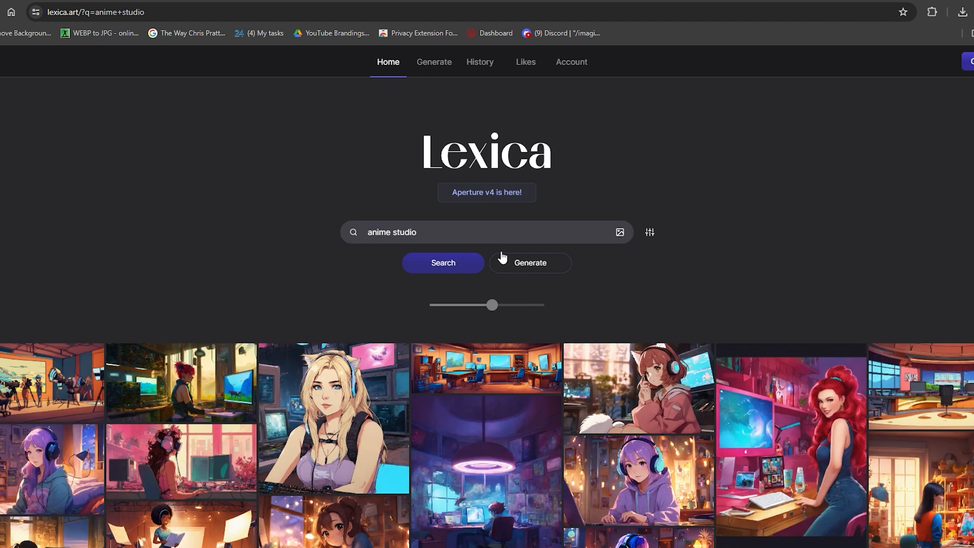
Scroll through the Lexica results grid for 'anime studio'
scroll(down, 3)
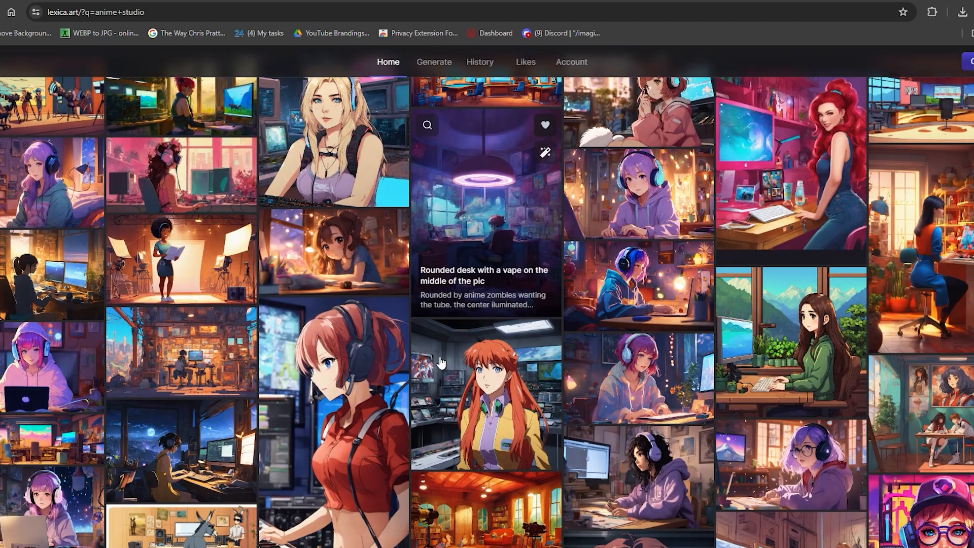
scroll(down, 3)
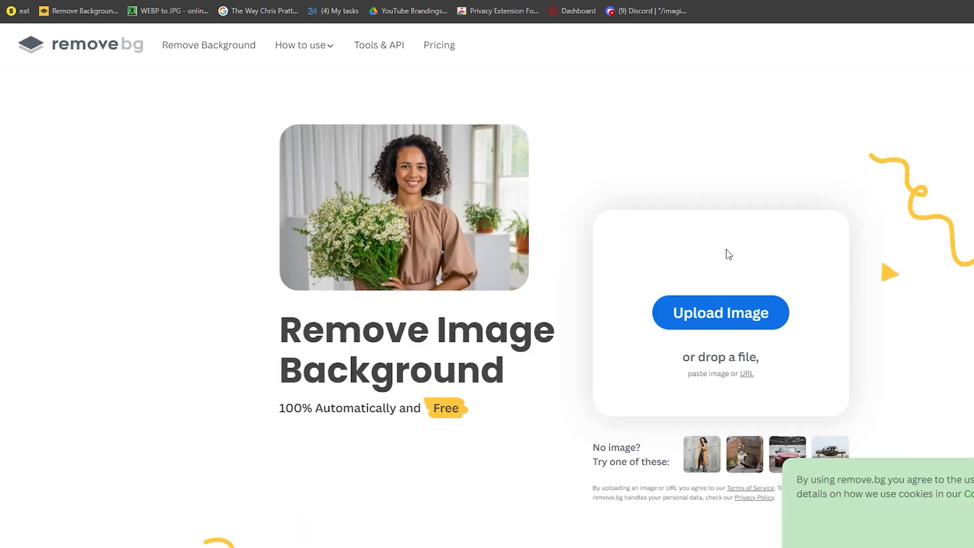
Start uploading an image to remove.bg for background removal
click(720, 312)
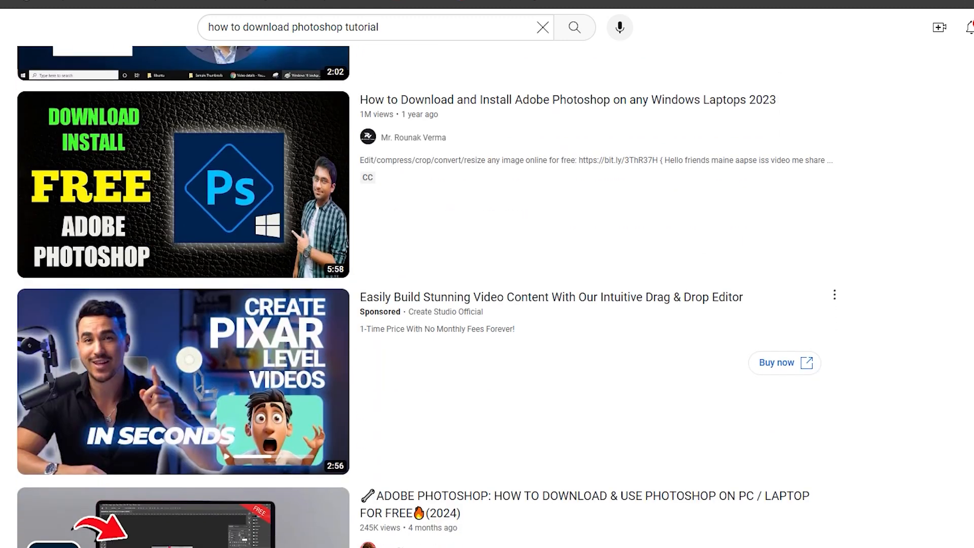
Scroll the YouTube results for 'how to download photoshop tutorial'
scroll(down, 3)
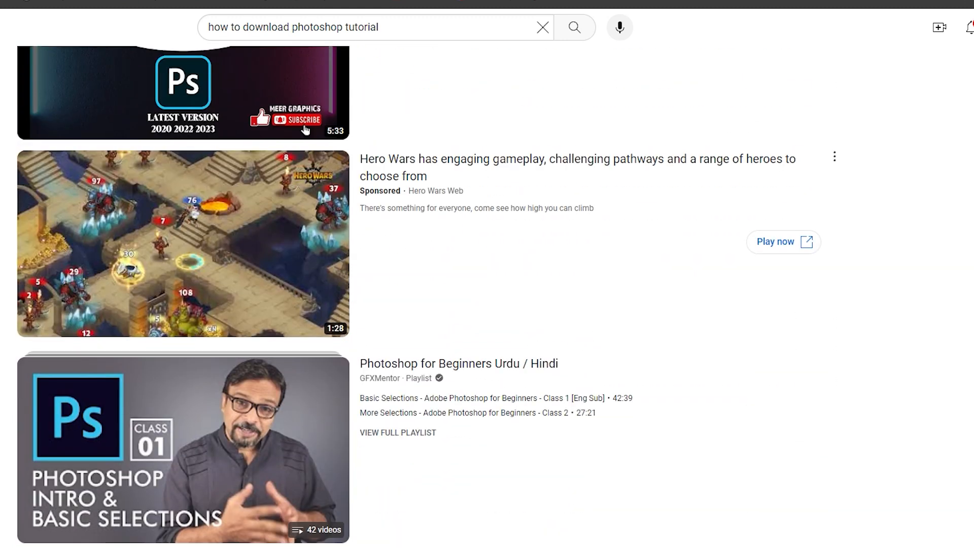
scroll(down, 3)
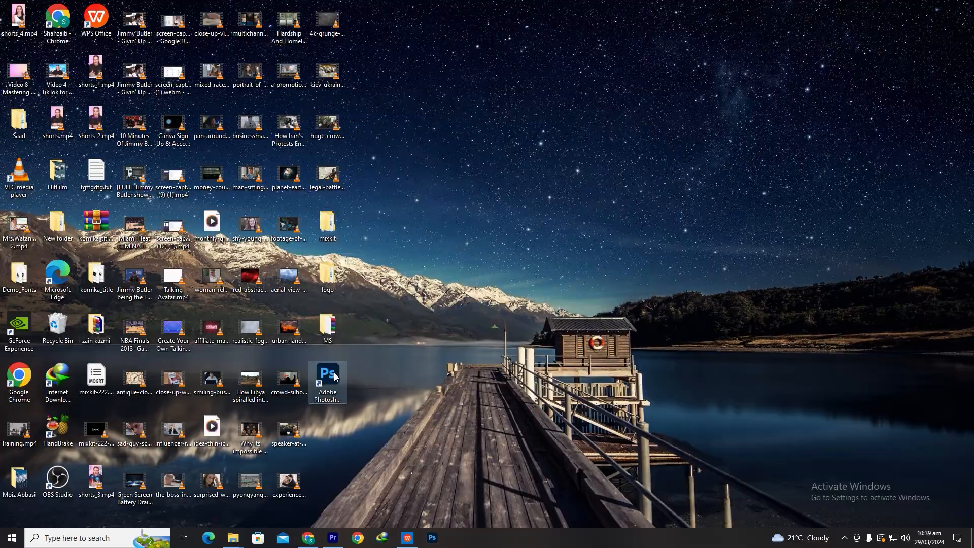
Launch Photoshop from the desktop and create a new 1280 x 720 document
double_click(327, 375)
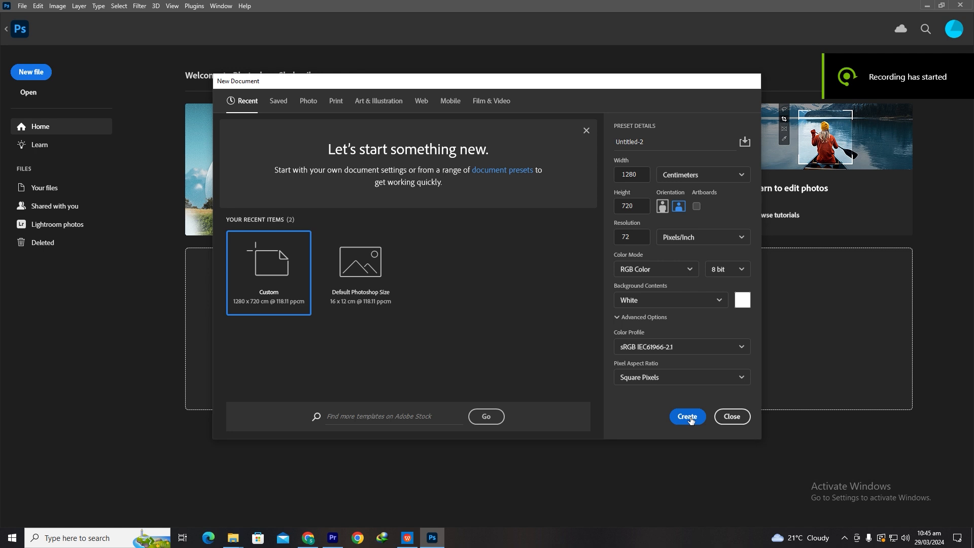
click(687, 416)
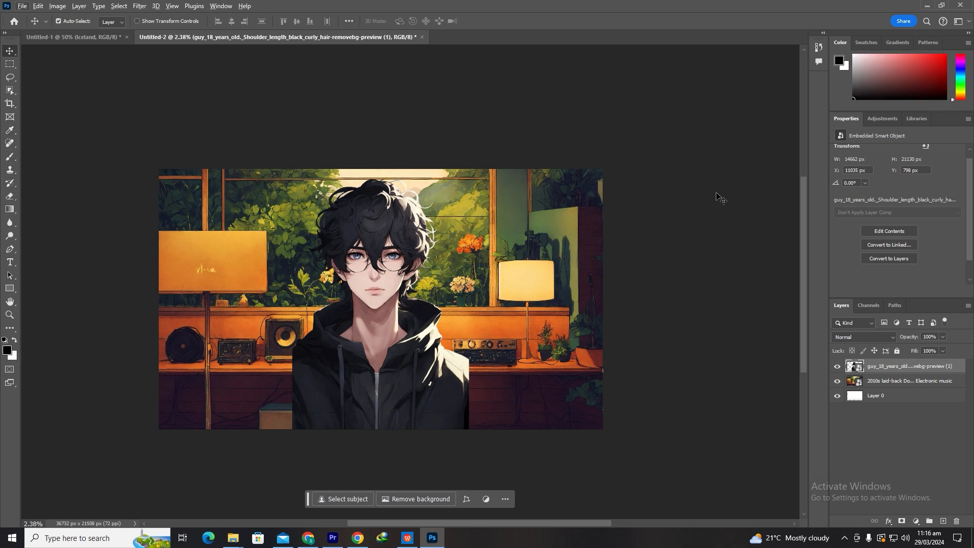
mouse_move(732, 199)
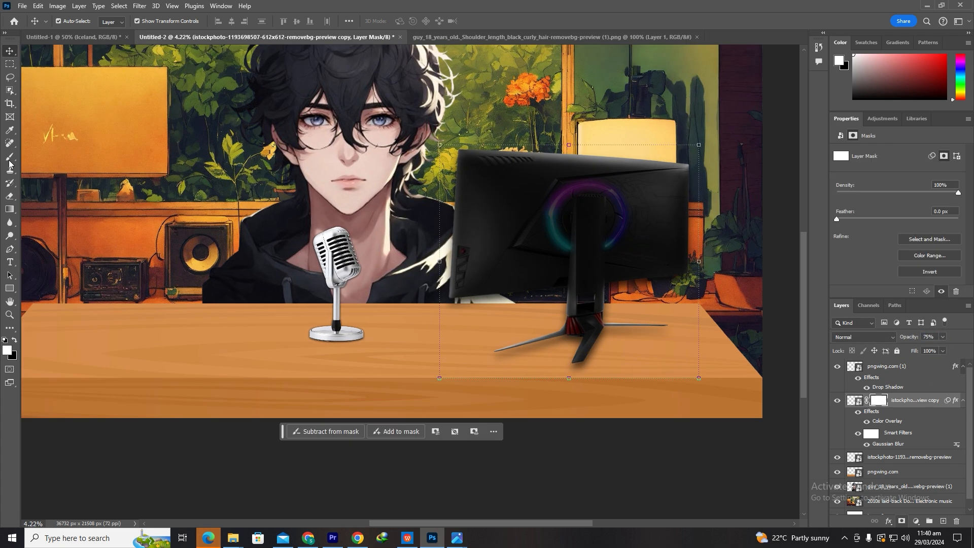
Switch to painting on the monitor shadow layer's mask with the Brush tool
click(10, 158)
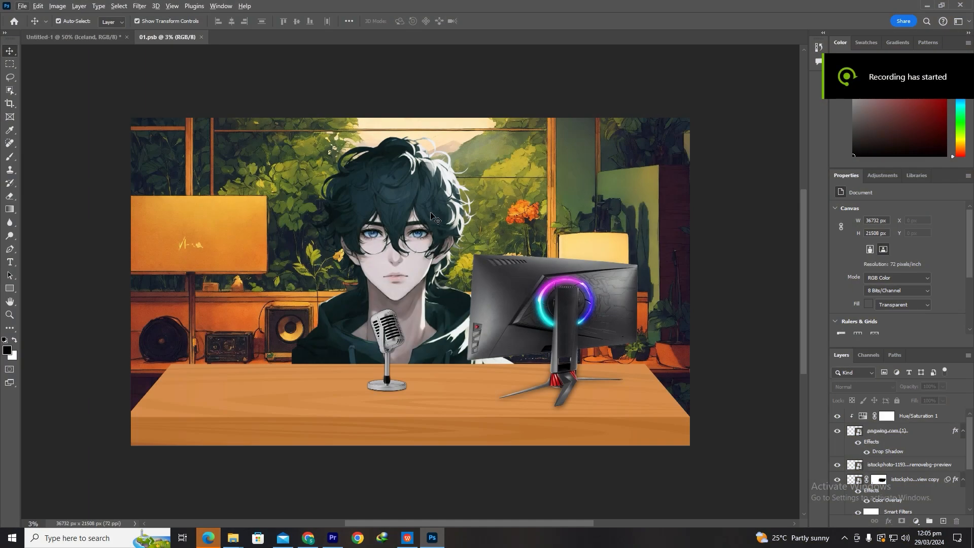
mouse_move(71, 188)
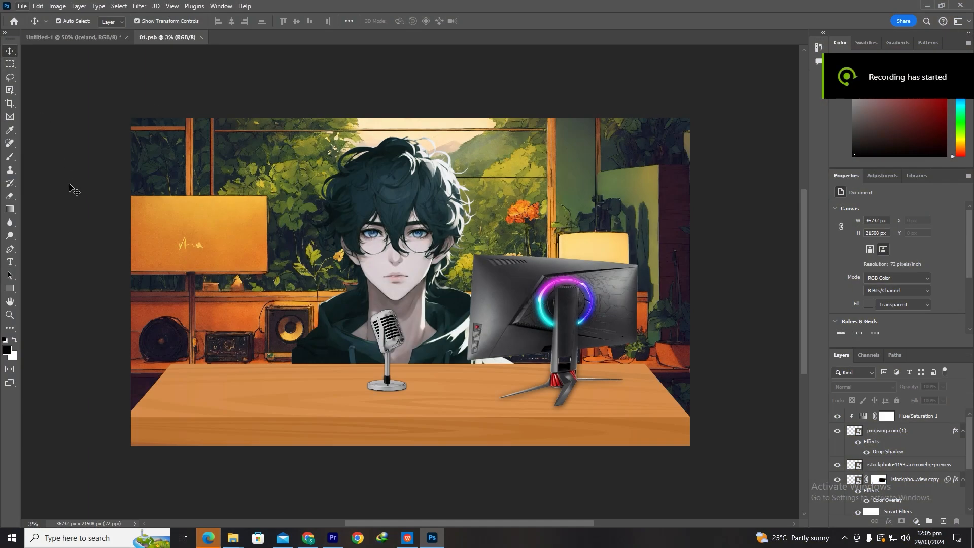
click(22, 6)
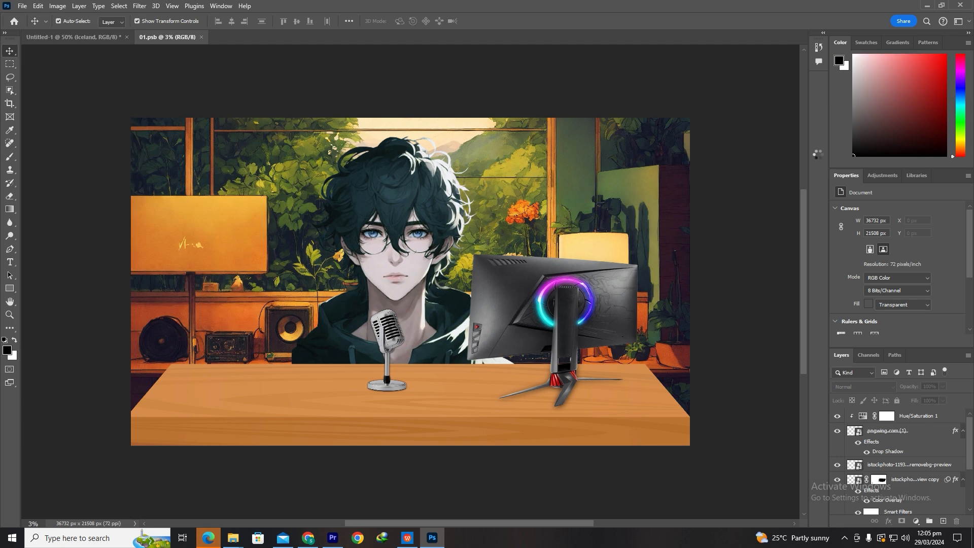
click(481, 538)
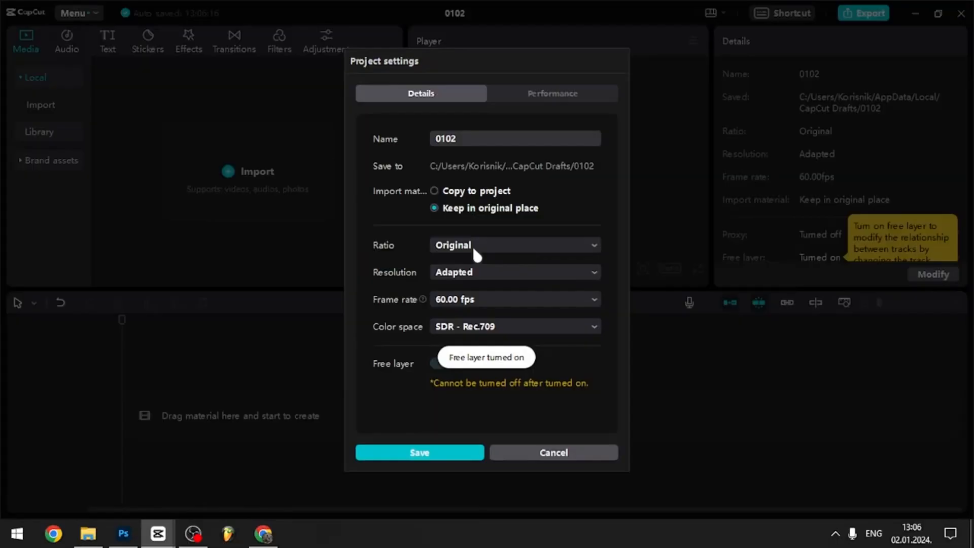
Choose the project aspect ratio and enable Chroma key under Remove BG for the mouth clip
click(514, 245)
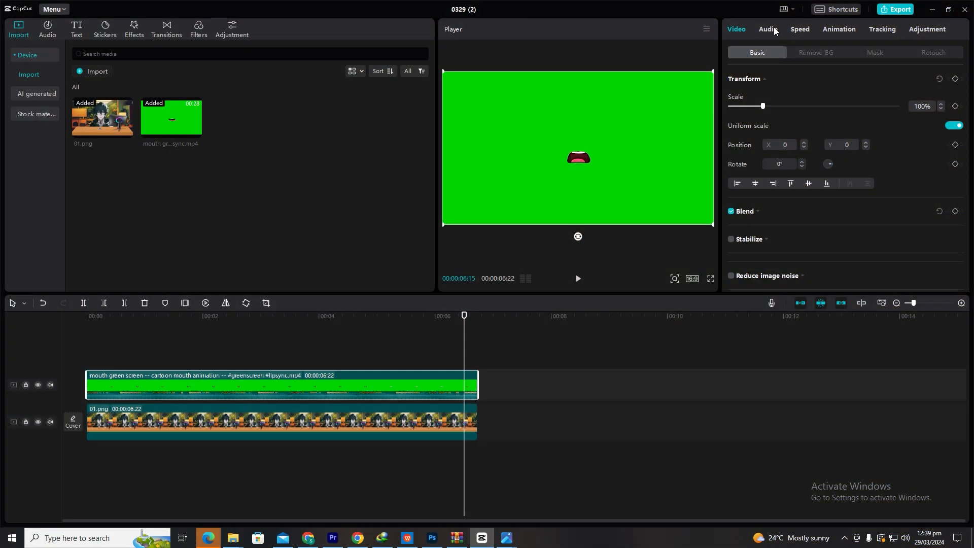
click(815, 51)
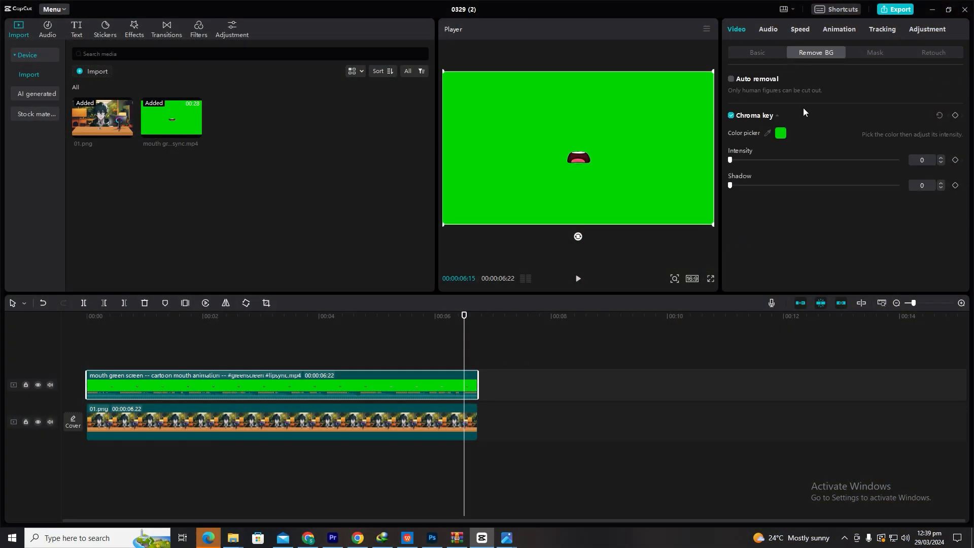
click(731, 116)
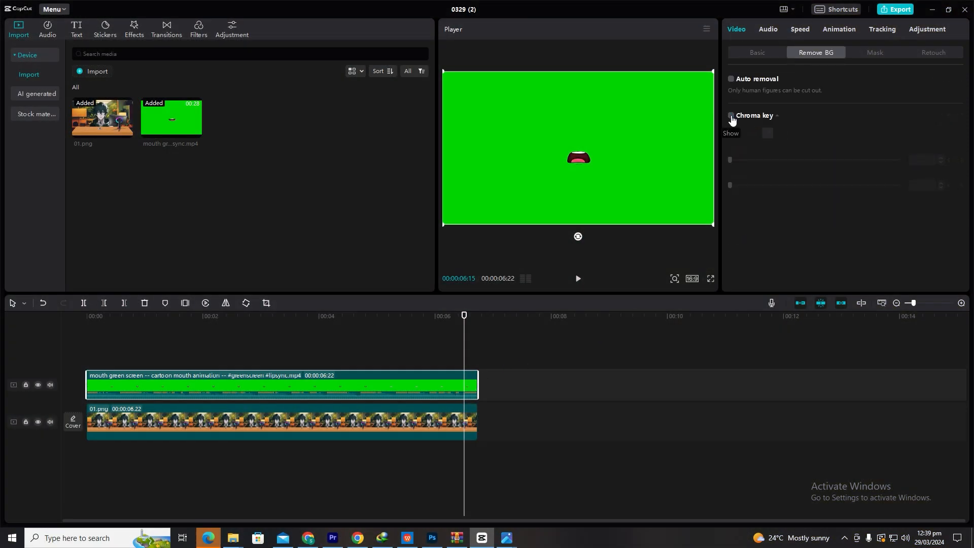
click(730, 116)
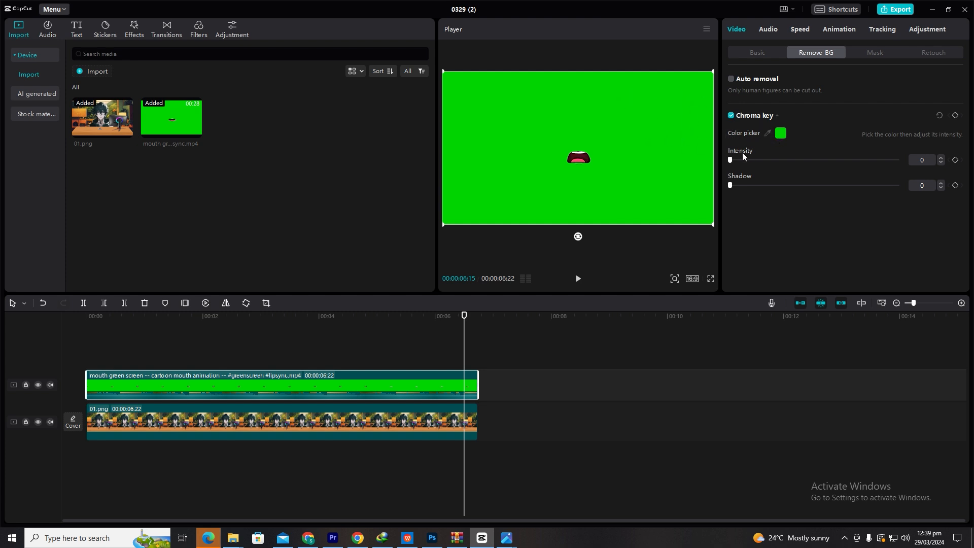
Raise Chroma key Intensity to 100 and add Shadow to the keyed mouth edges
drag(730, 159, 868, 159)
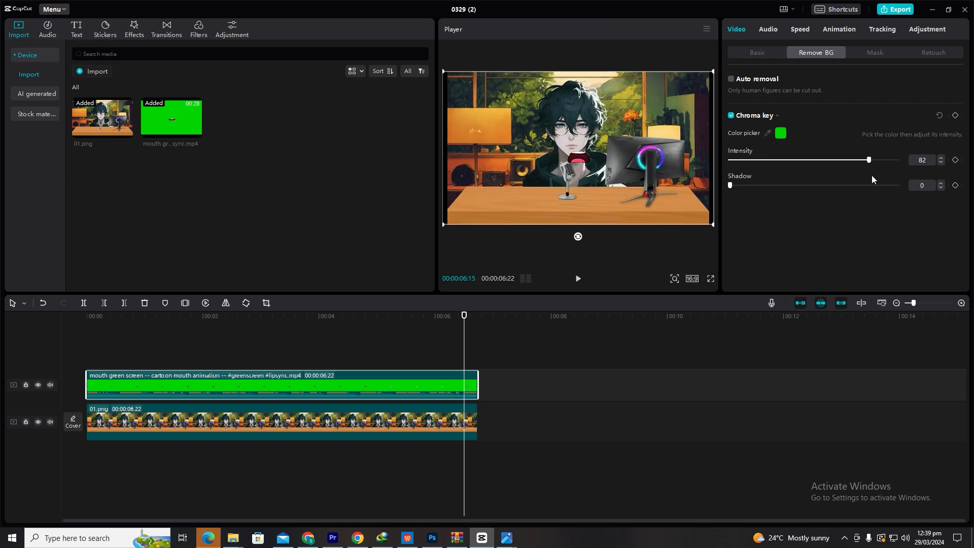
drag(869, 159, 896, 159)
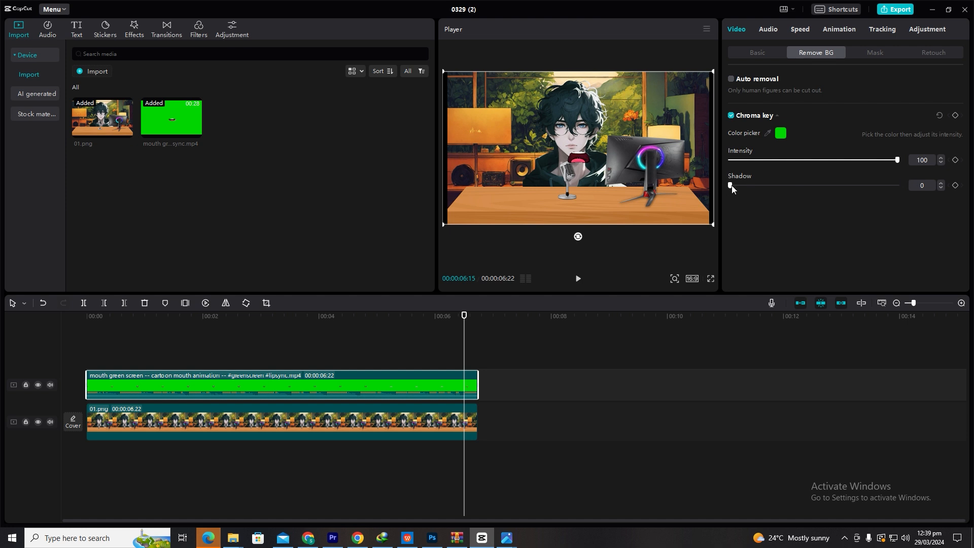
drag(729, 185, 780, 185)
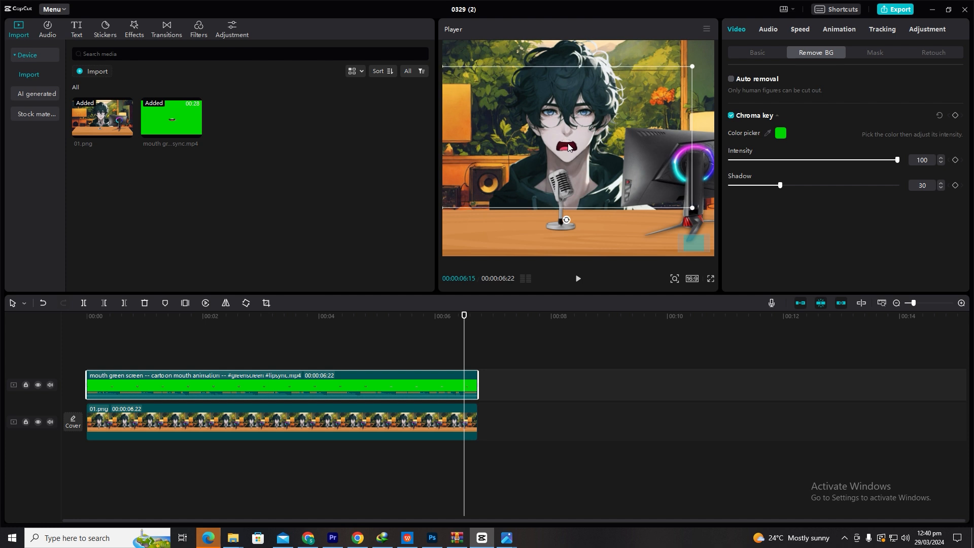
Export the finished talking character video as a 1080p MP4
click(896, 10)
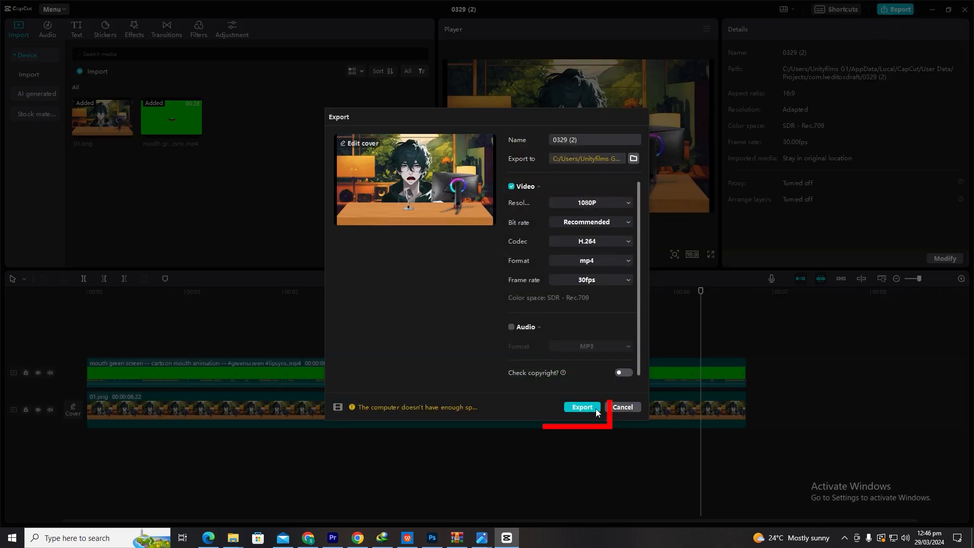